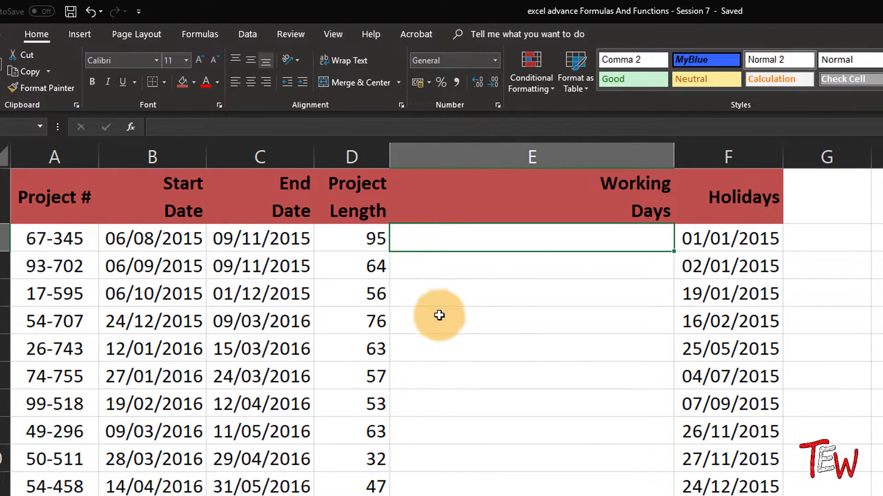
# - After checking the Project Length subtraction, build =NETWORKDAYS(B2,C2) in E2, giving 68 working days
pyautogui.click(351, 238)
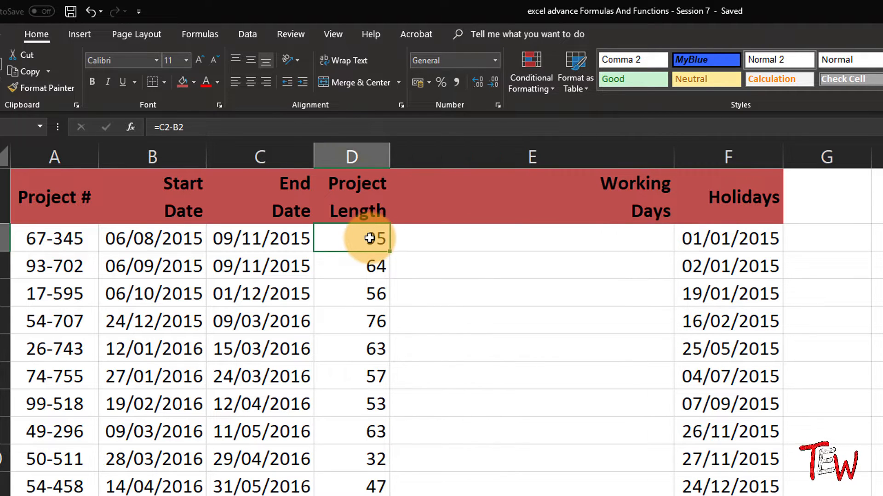
pyautogui.doubleClick(352, 238)
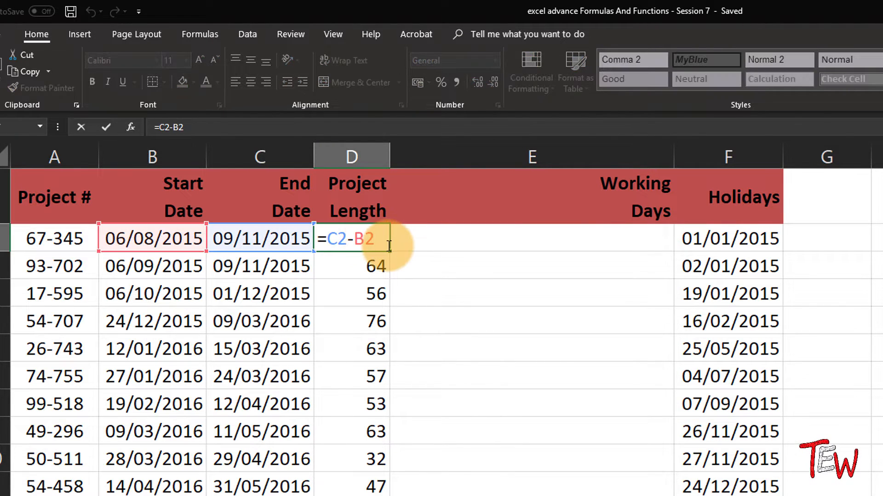
pyautogui.moveTo(403, 248)
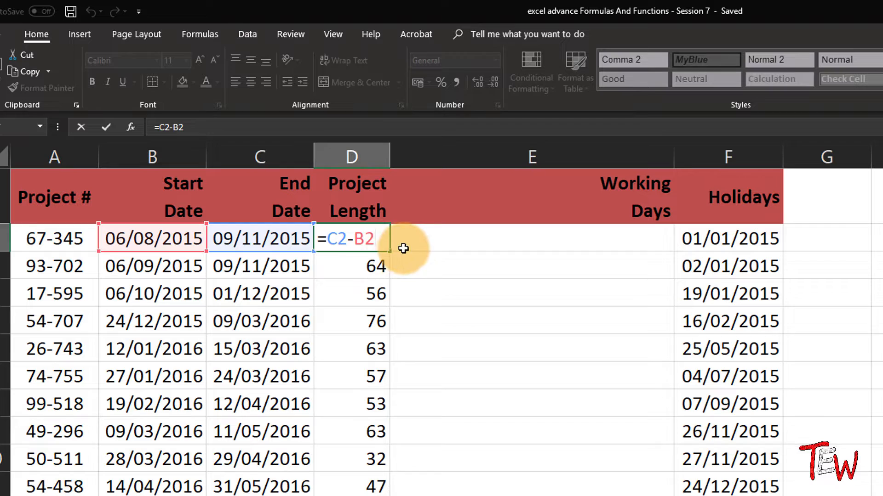
pyautogui.moveTo(410, 252)
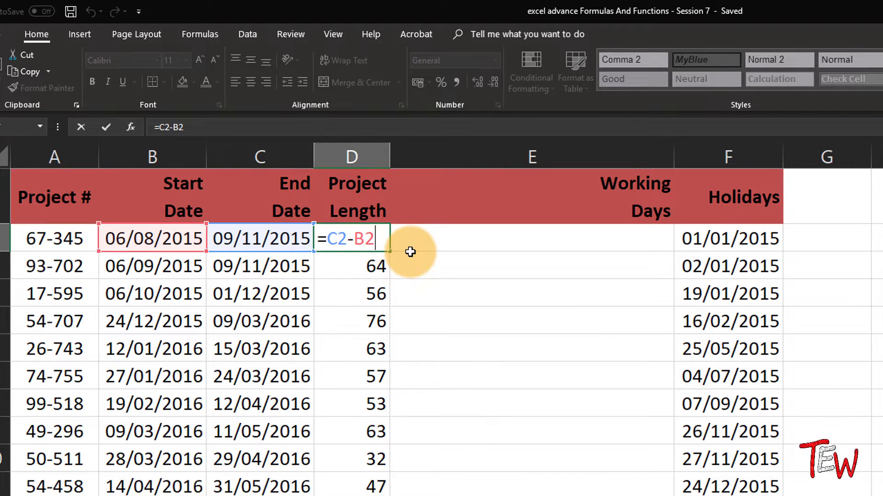
pyautogui.moveTo(472, 244)
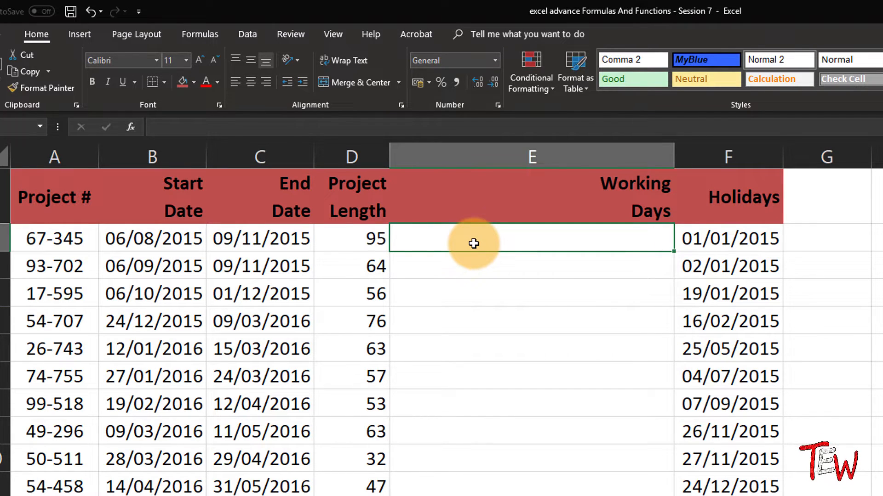
pyautogui.write('=')
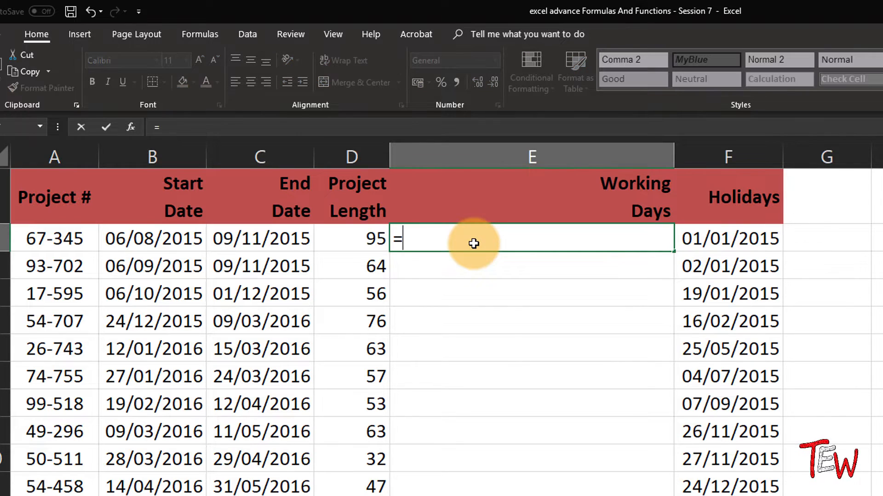
pyautogui.write('net')
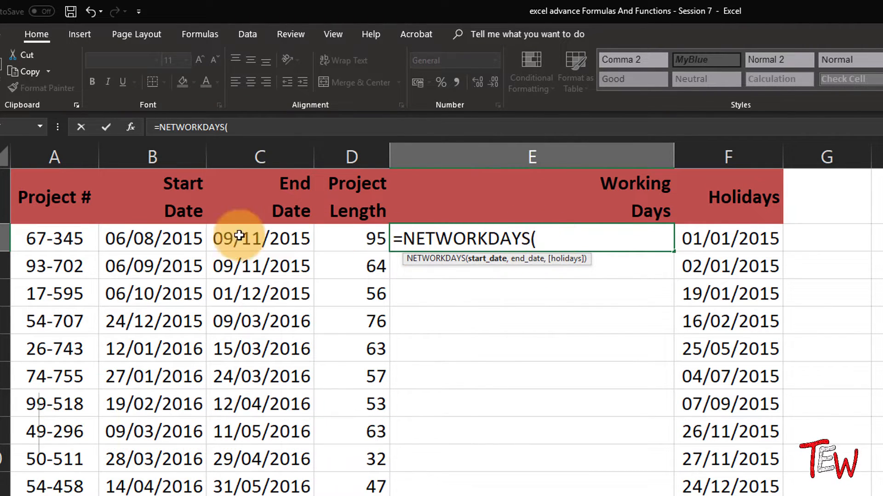
pyautogui.click(152, 237)
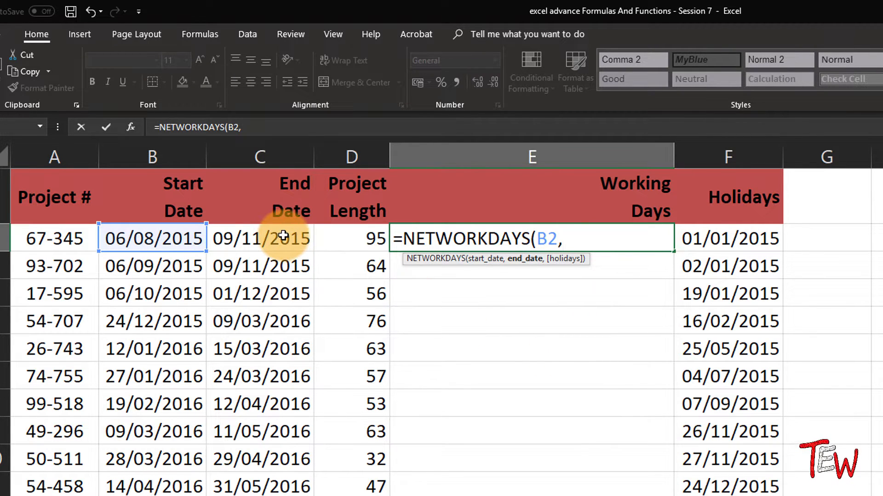
pyautogui.click(260, 237)
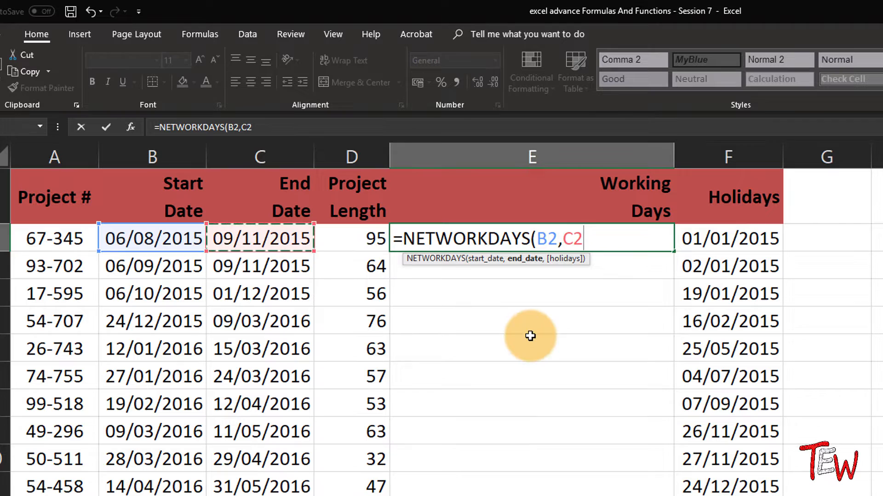
pyautogui.moveTo(593, 331)
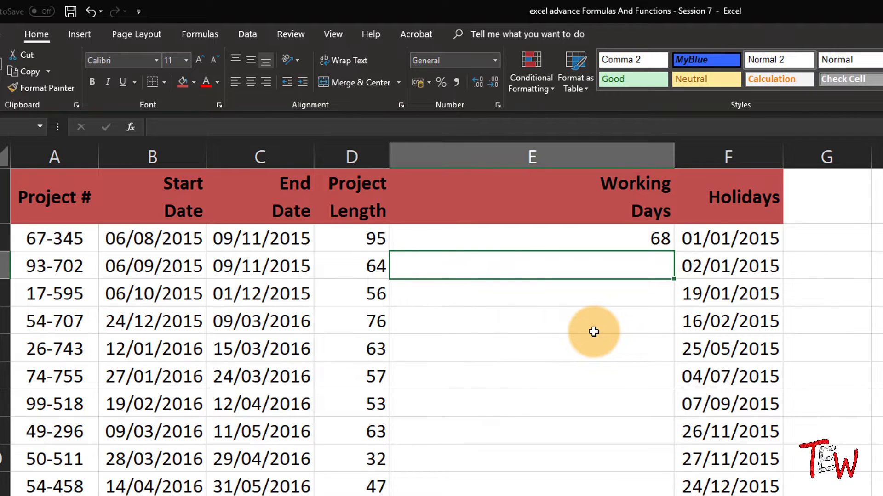
pyautogui.moveTo(583, 277)
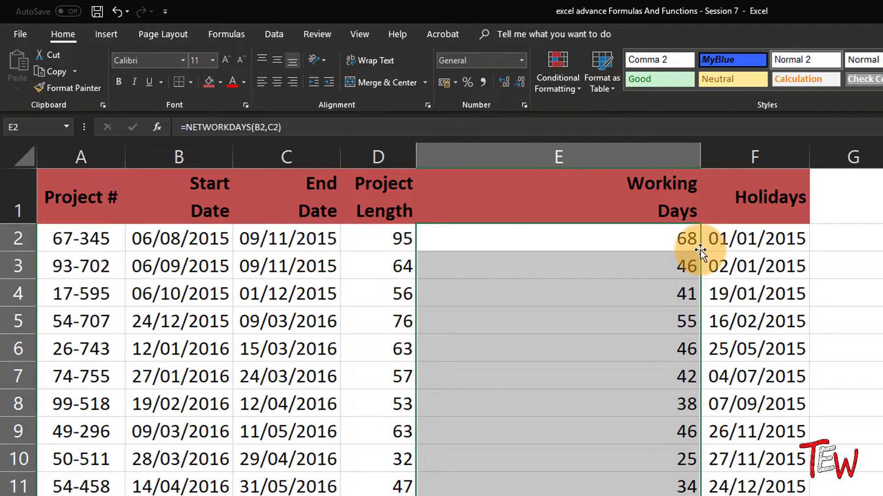
pyautogui.moveTo(704, 260)
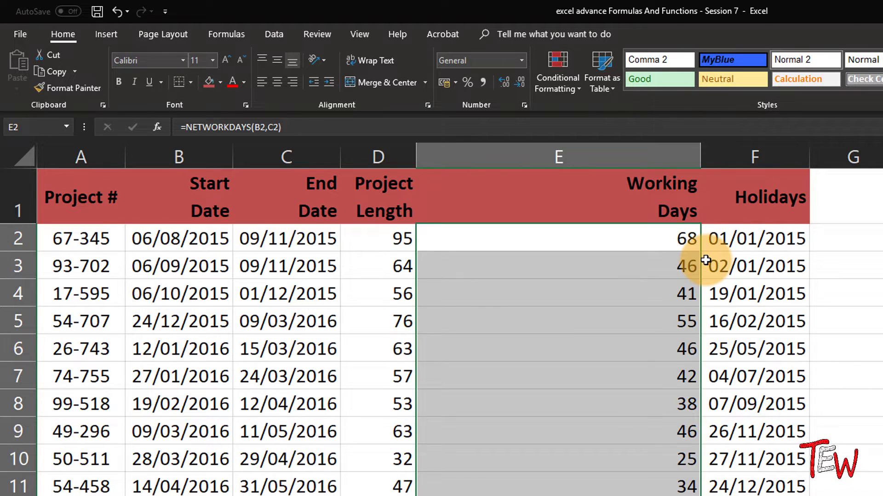
pyautogui.moveTo(614, 279)
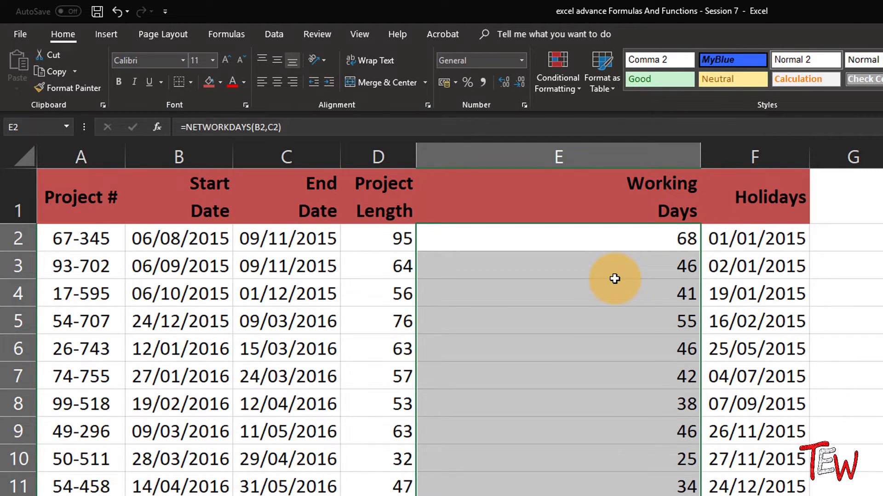
pyautogui.moveTo(567, 322)
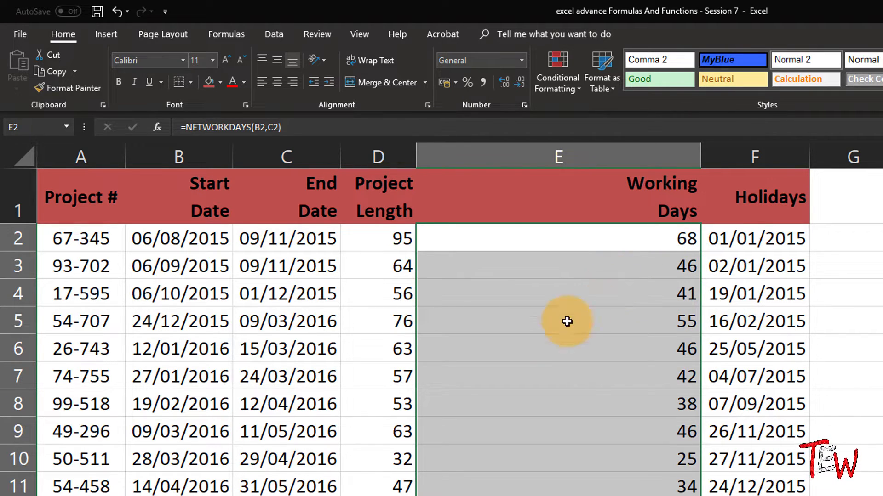
pyautogui.moveTo(237, 335)
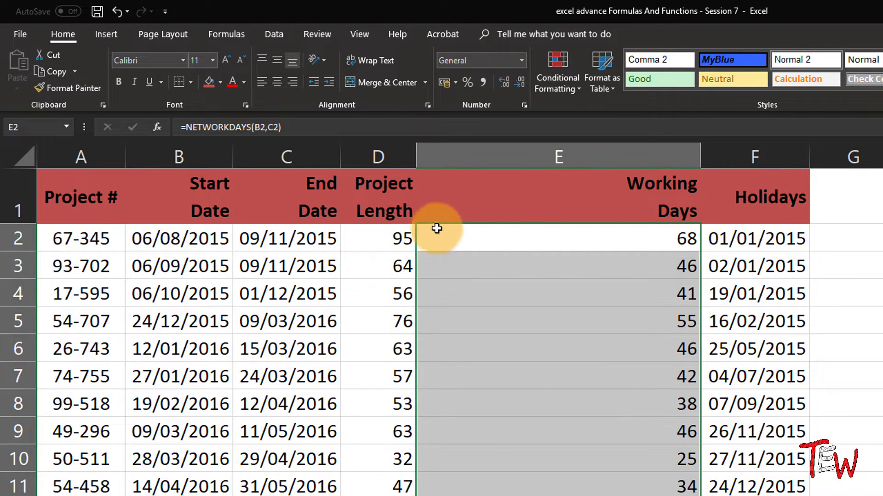
pyautogui.moveTo(508, 239)
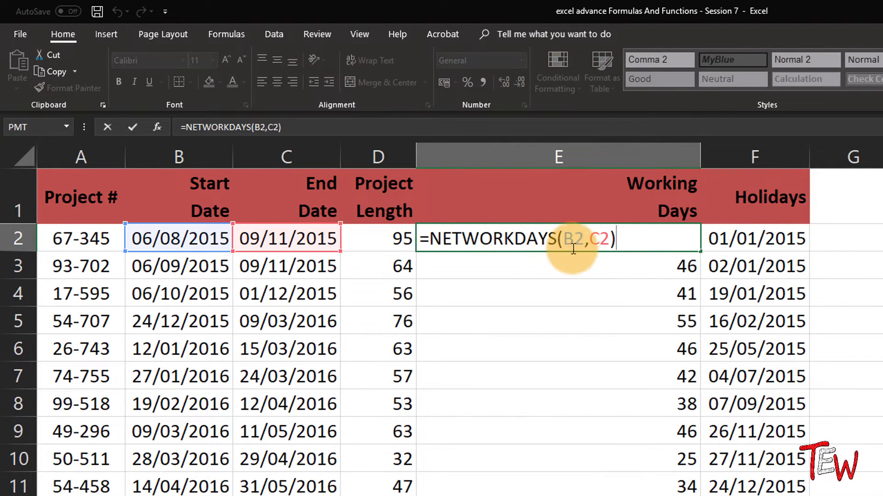
# - Extend the formula to =NETWORKDAYS(B2,C2,F7:F12) and fill rows 2-4, giving 67, 45 and 39
pyautogui.press('Return')
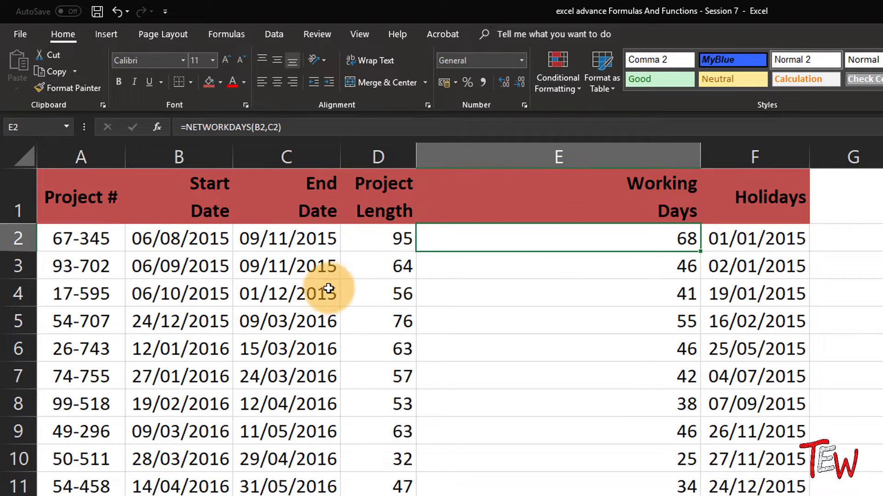
pyautogui.moveTo(530, 237)
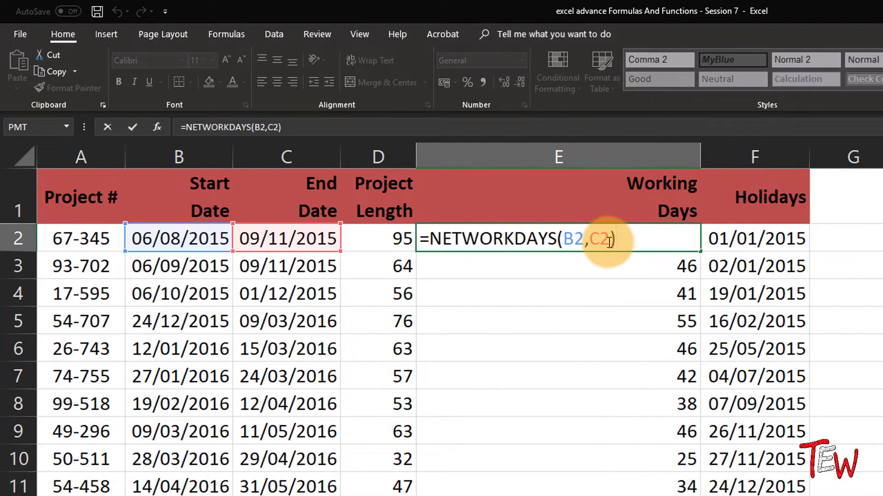
pyautogui.write(',')
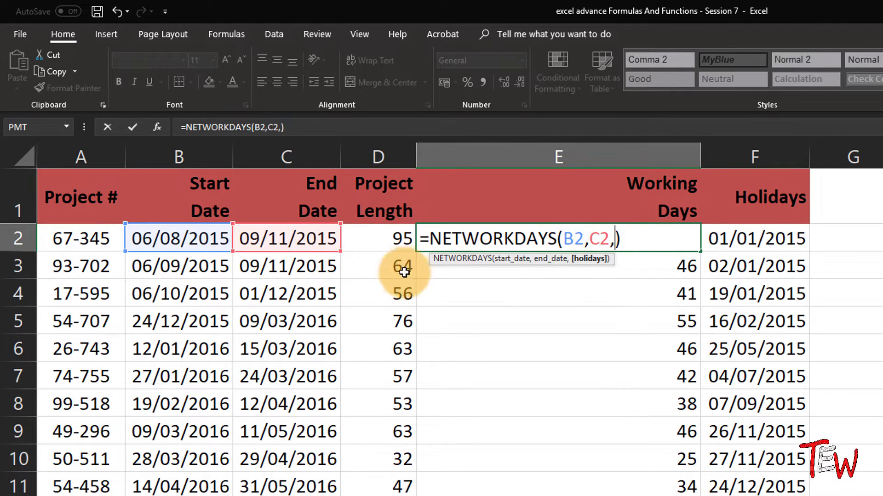
pyautogui.moveTo(825, 380)
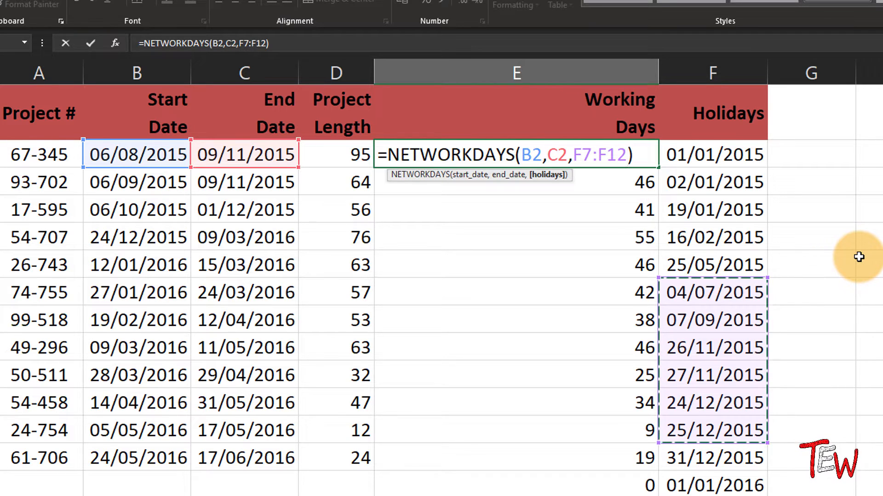
pyautogui.press('Return')
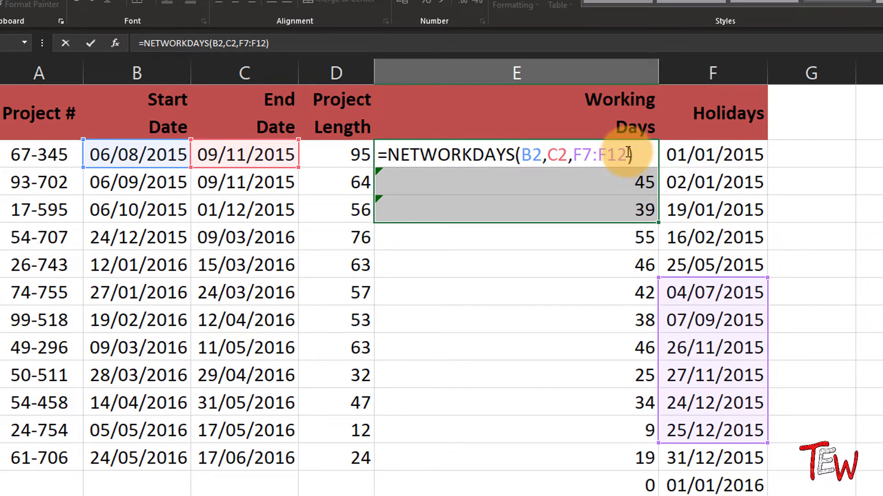
pyautogui.press('Return')
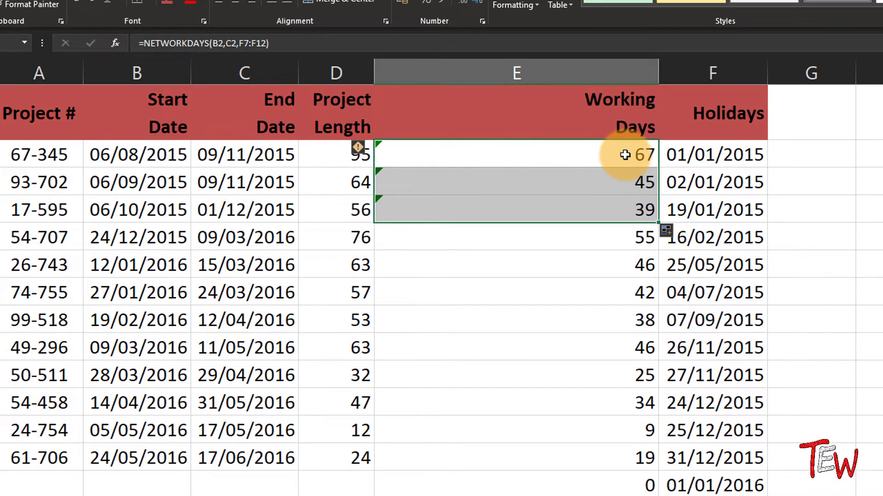
# - Lock the holiday range as $F$2:$F$16 with F4 and verify the filled-down formula in E2
pyautogui.doubleClick(506, 155)
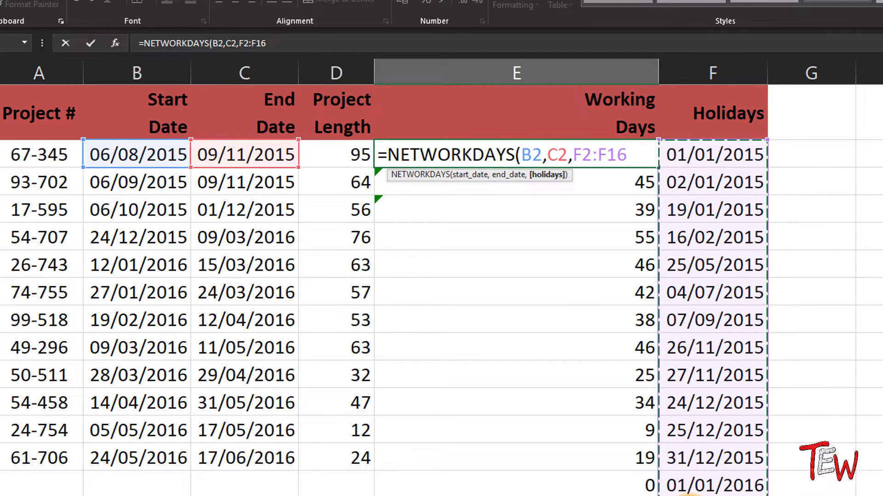
pyautogui.press('f4')
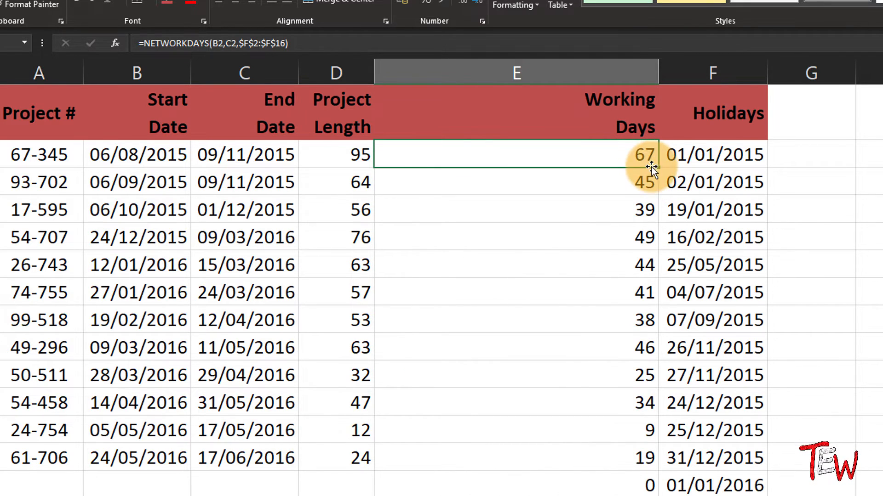
pyautogui.doubleClick(507, 155)
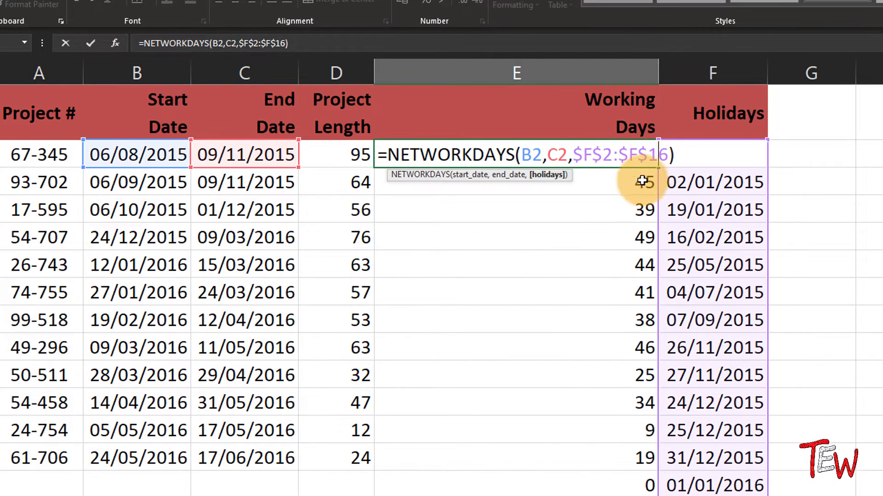
pyautogui.press('Return')
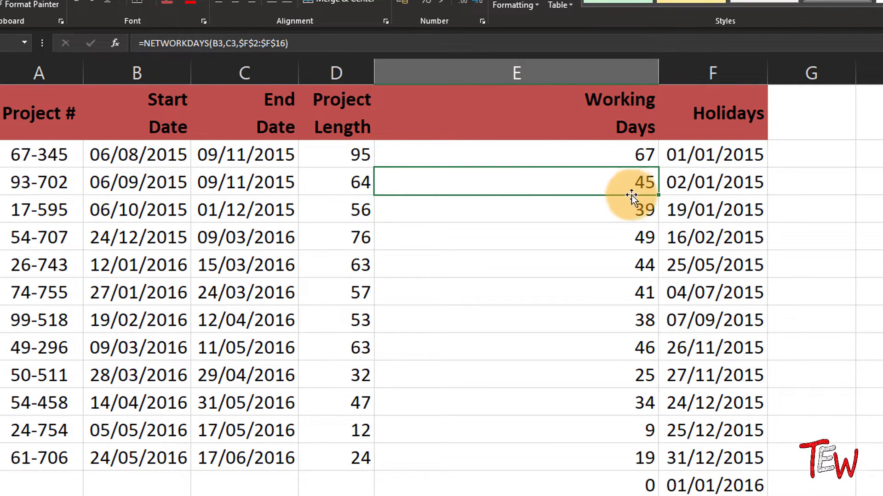
pyautogui.moveTo(708, 79)
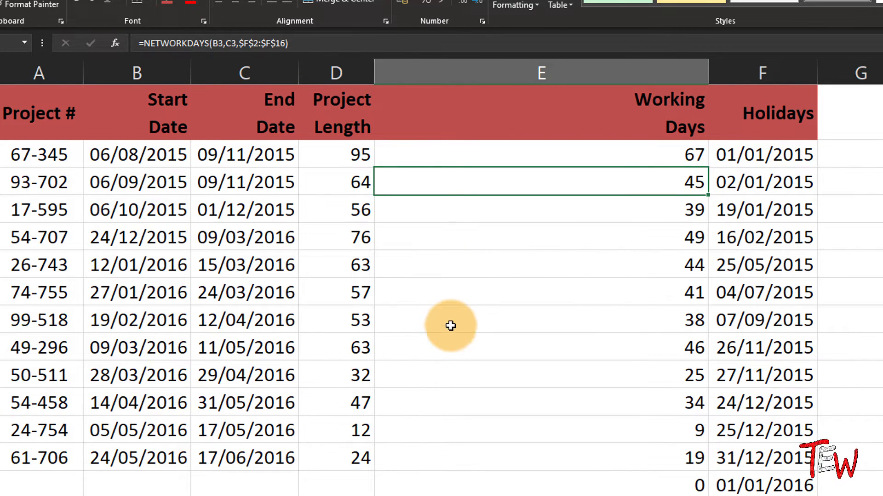
pyautogui.moveTo(409, 369)
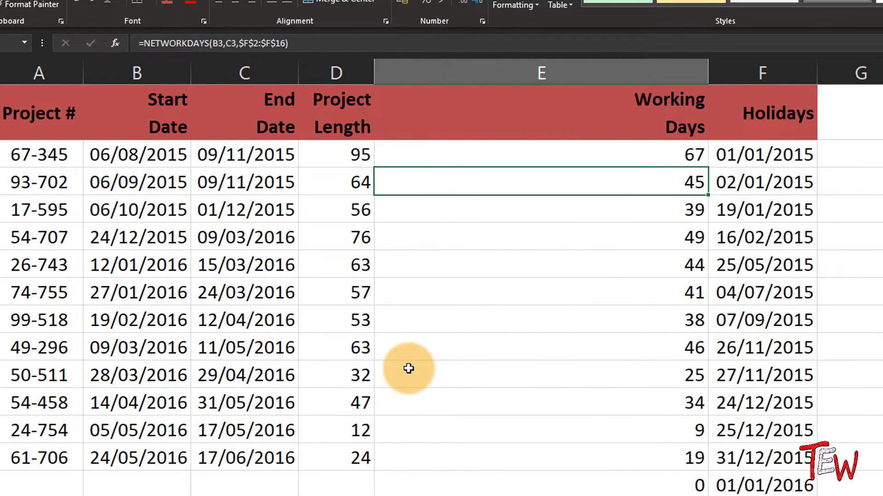
pyautogui.moveTo(417, 411)
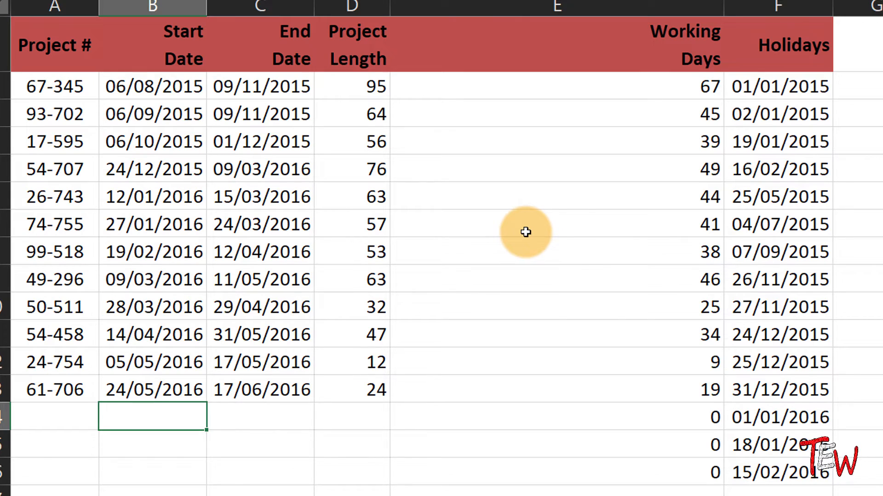
# - Add a project row 7/12/2015 to 11/12/2015, repeat the dates below, and check its Project Length of 4
pyautogui.write('7/')
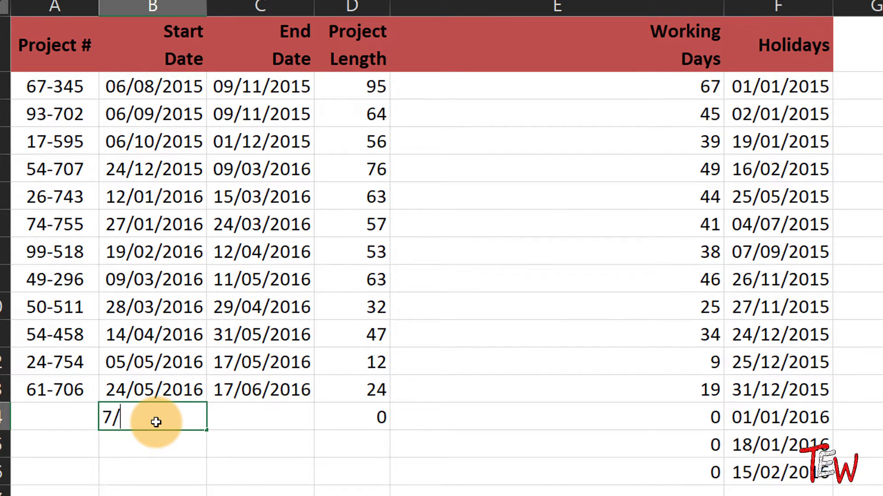
pyautogui.write('12')
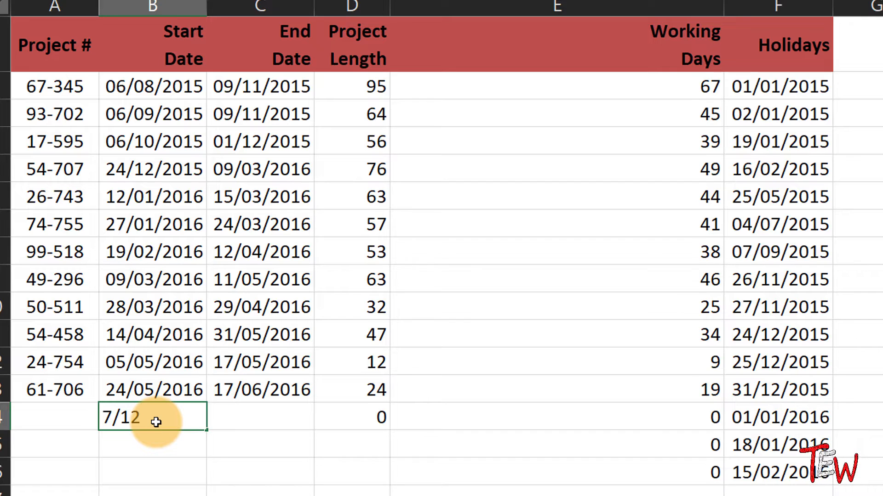
pyautogui.write('/2015')
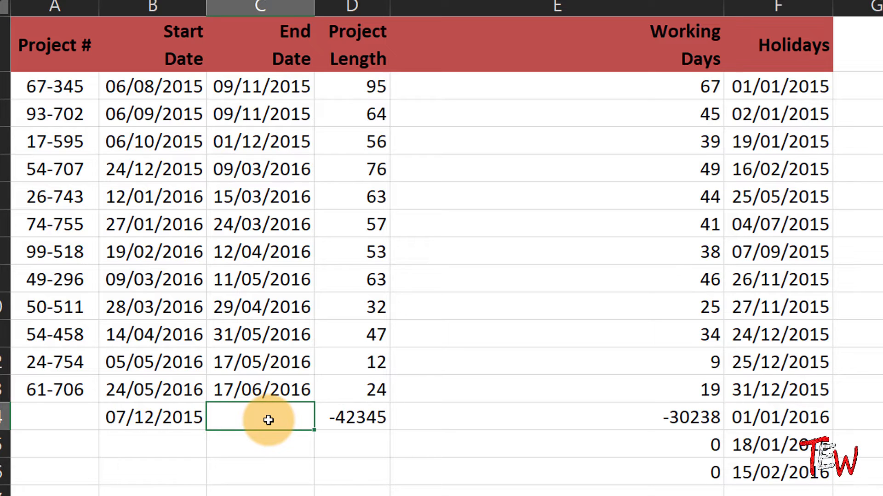
pyautogui.write('11')
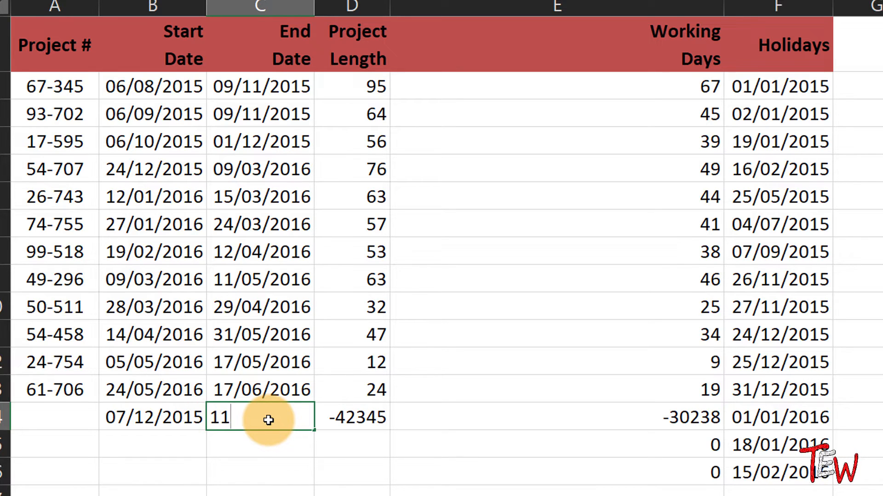
pyautogui.write('/12/')
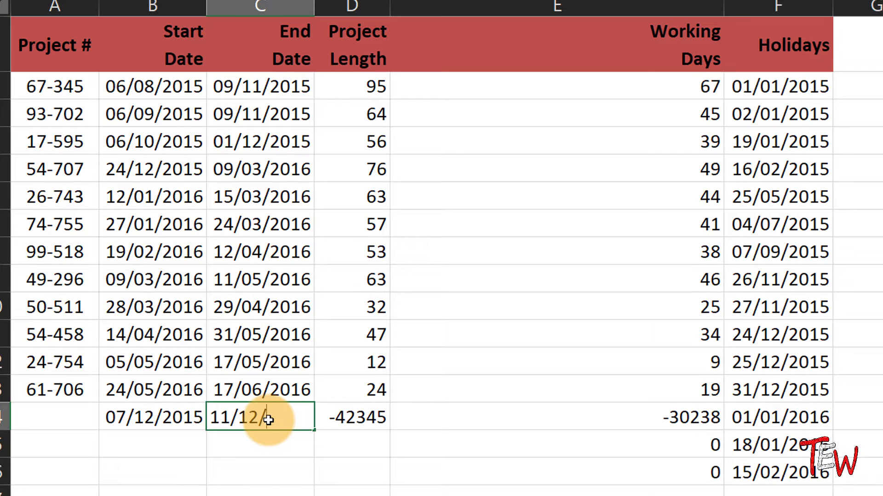
pyautogui.press('Return')
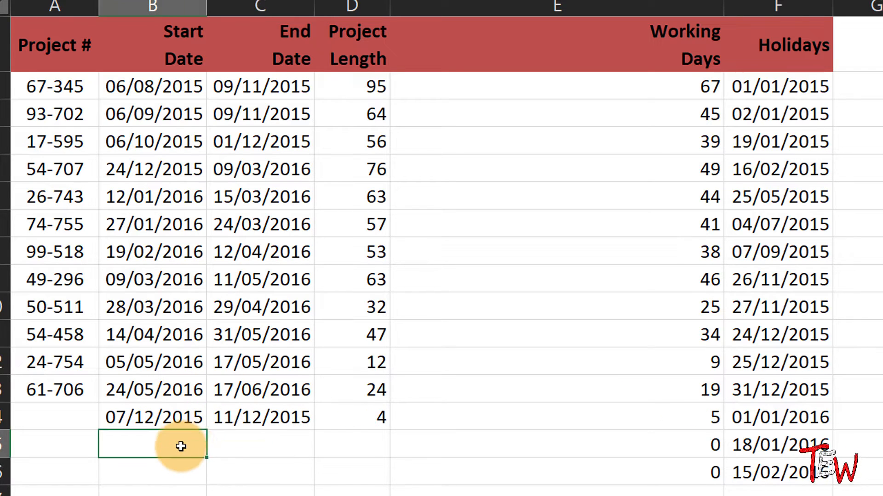
pyautogui.click(260, 417)
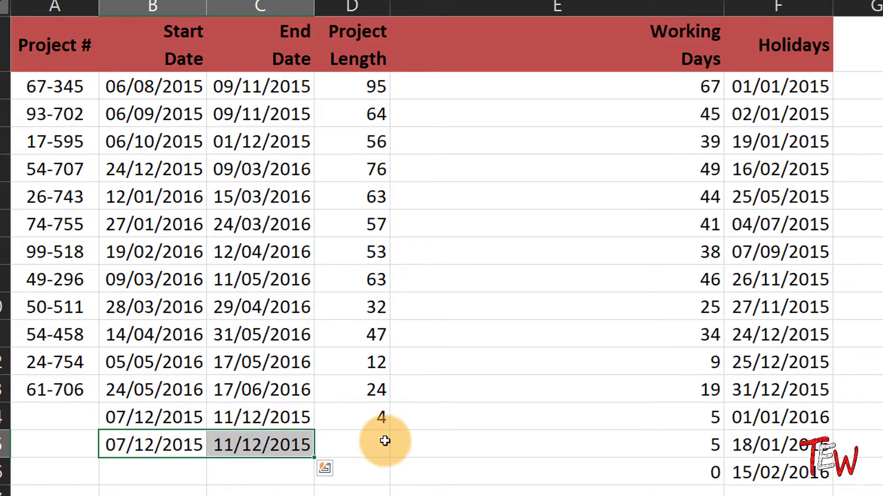
pyautogui.click(351, 418)
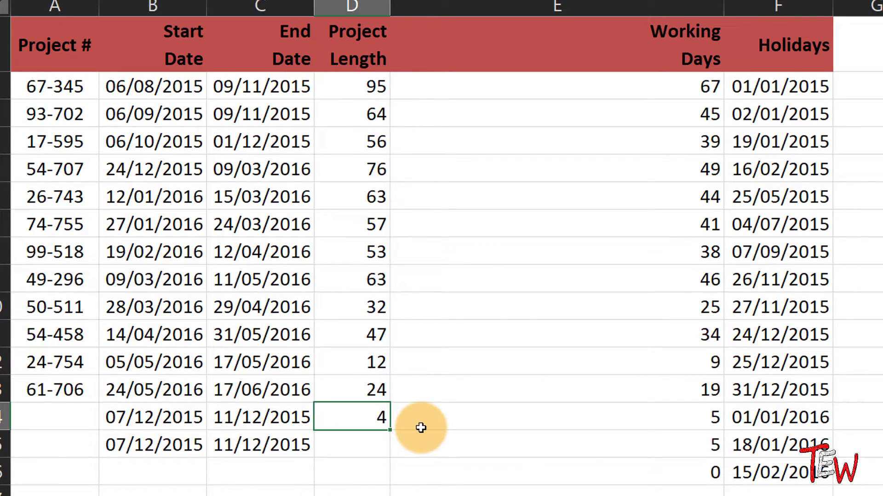
pyautogui.moveTo(424, 422)
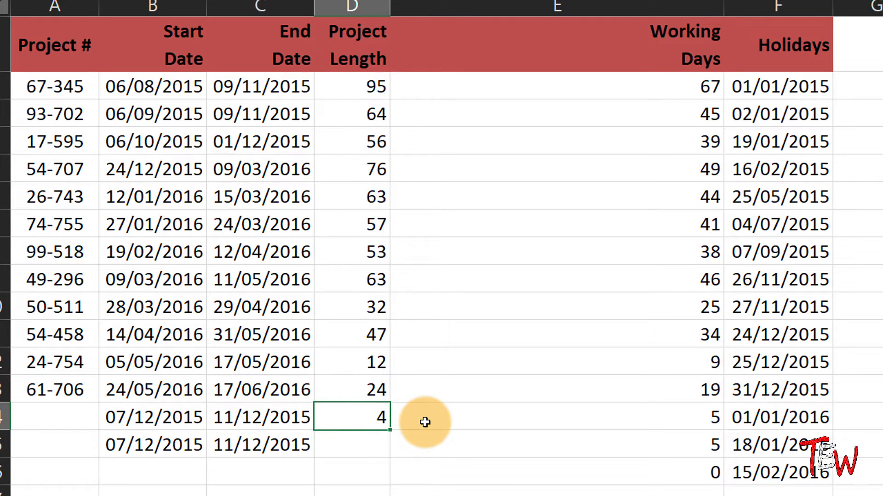
pyautogui.click(490, 444)
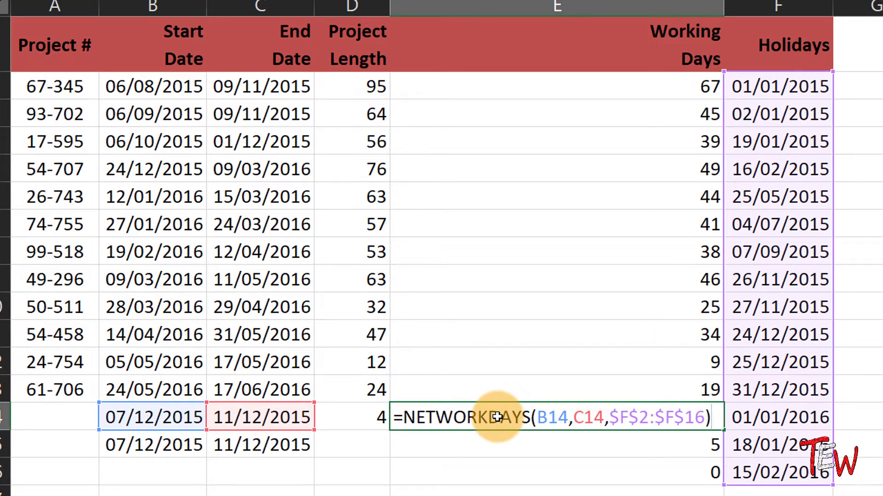
pyautogui.moveTo(513, 445)
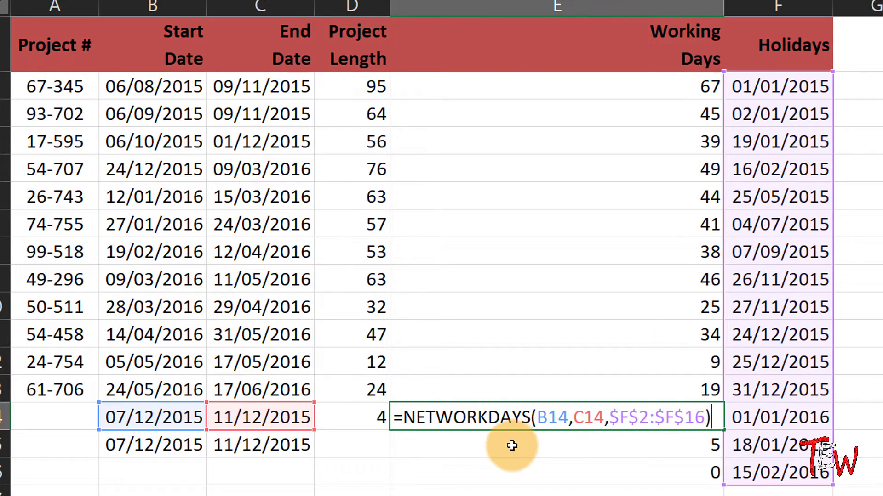
pyautogui.click(352, 417)
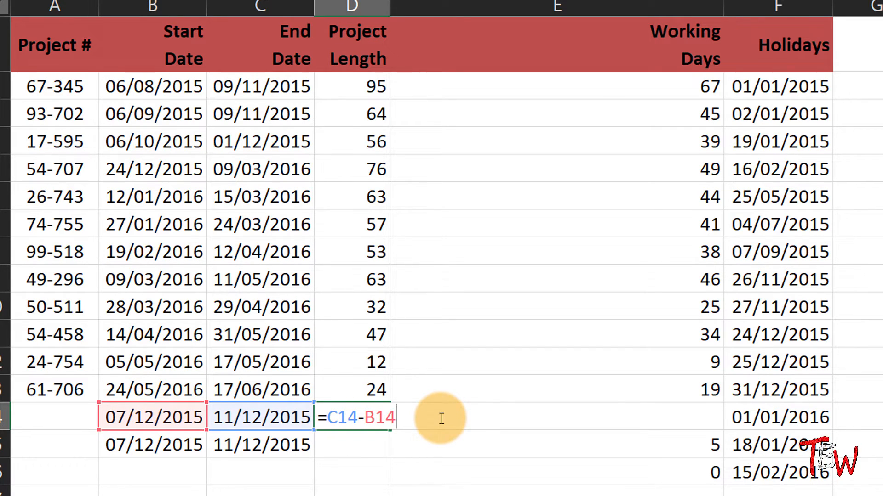
pyautogui.press('Return')
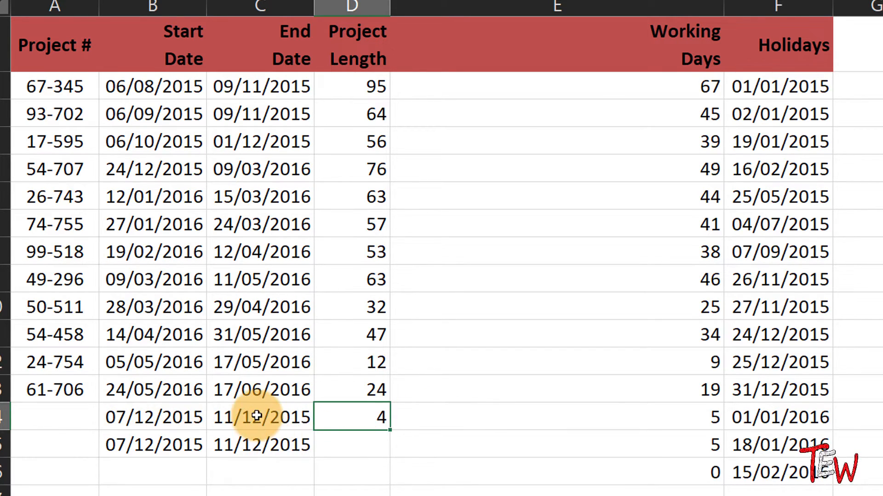
pyautogui.click(259, 417)
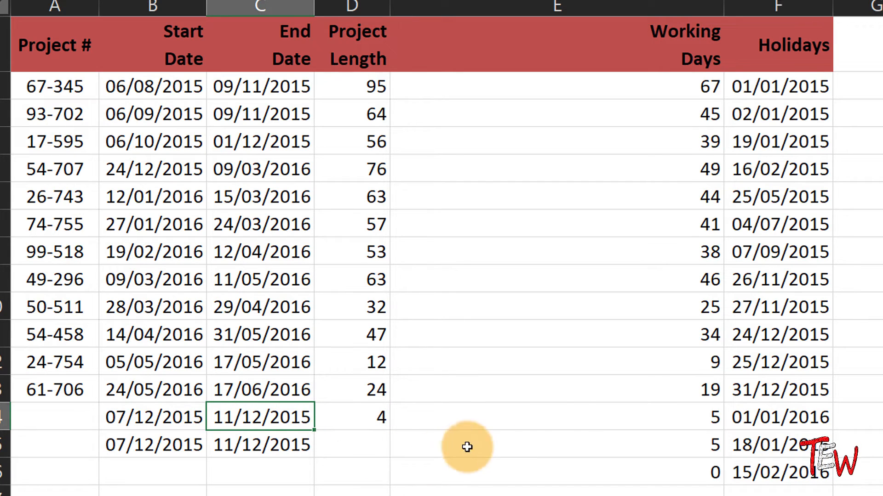
pyautogui.moveTo(568, 194)
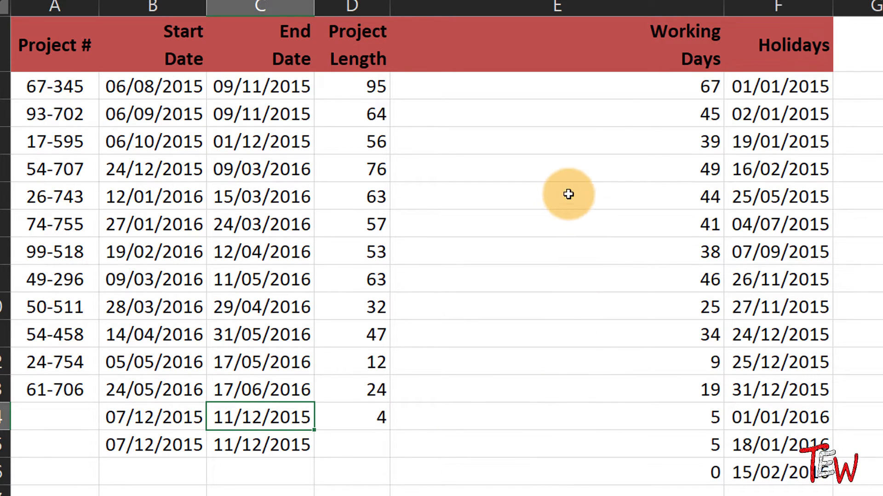
pyautogui.click(557, 87)
pyautogui.write('=NETWORKDAYS)')
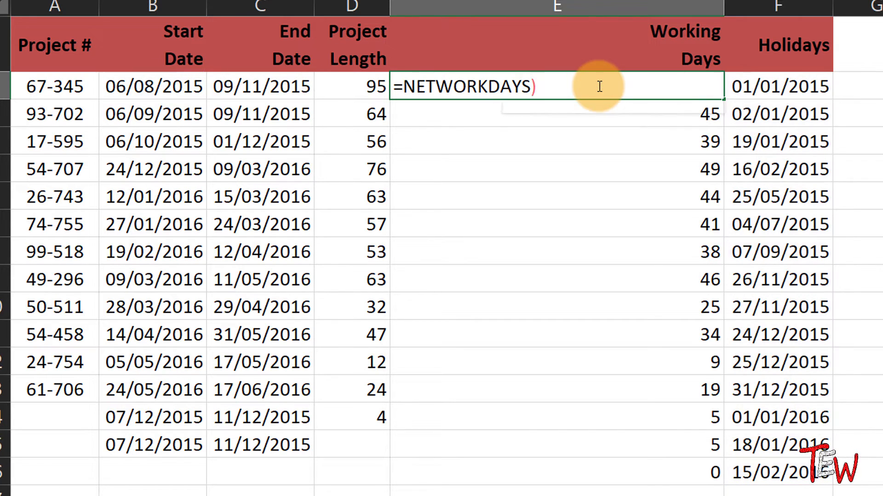
# - Begin =NETWORKDAYS.INTL(B2,C2, in E2, ready for the weekend argument
pyautogui.press('Backspace')
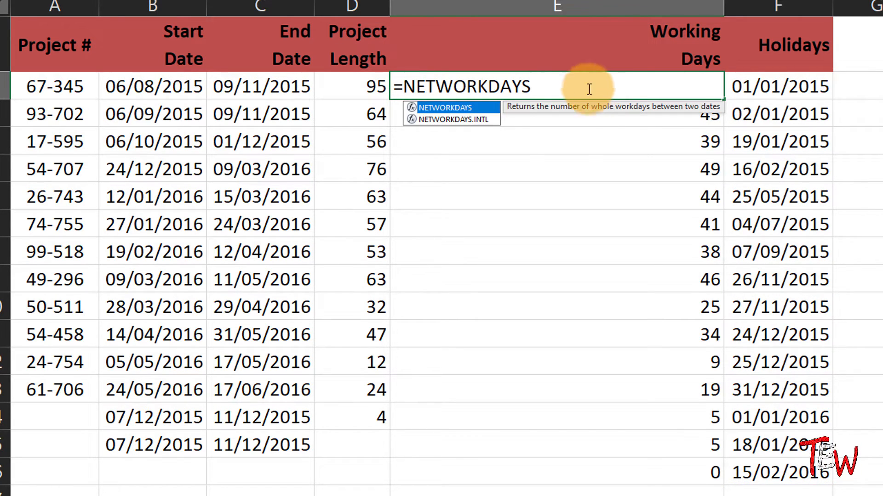
pyautogui.moveTo(500, 120)
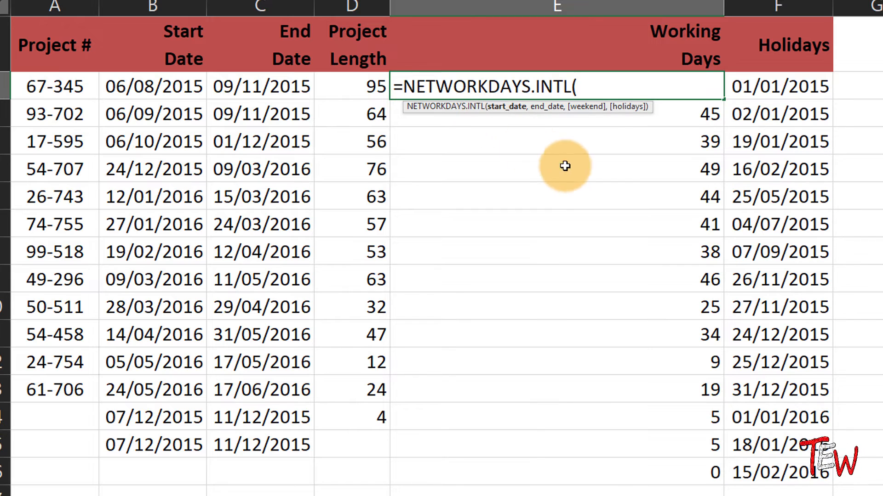
pyautogui.moveTo(330, 109)
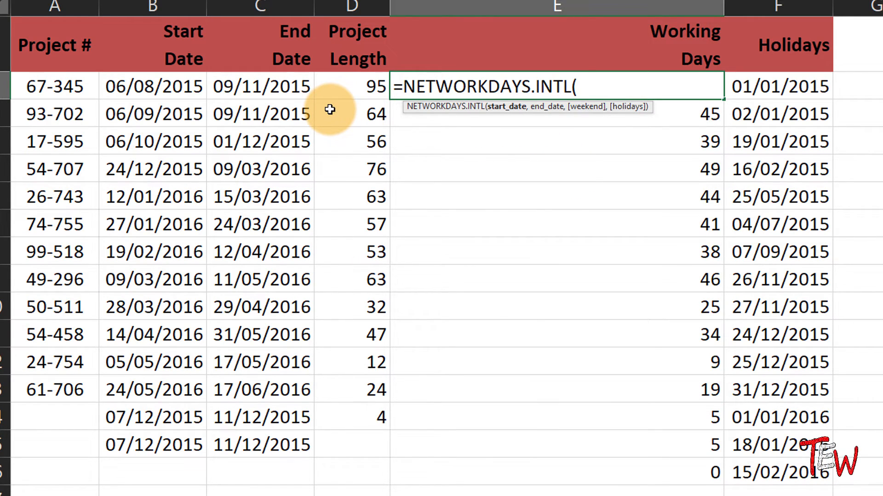
pyautogui.click(152, 86)
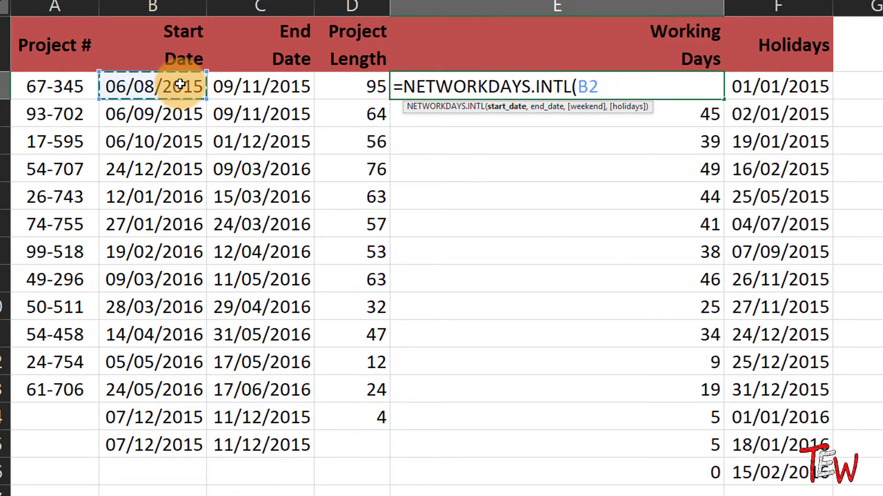
pyautogui.write(',')
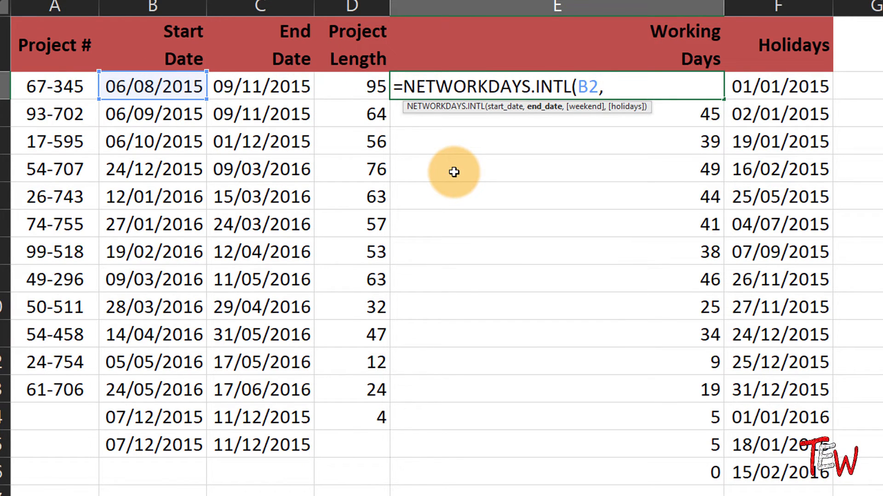
pyautogui.click(260, 86)
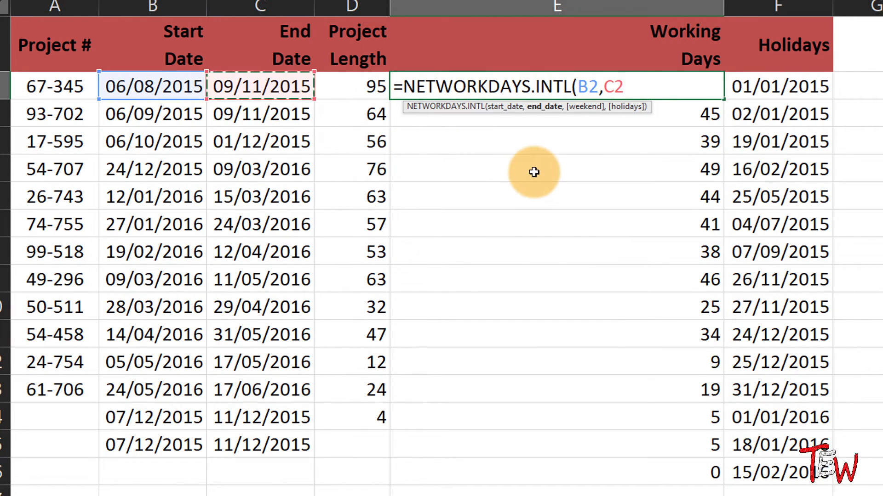
pyautogui.write(',')
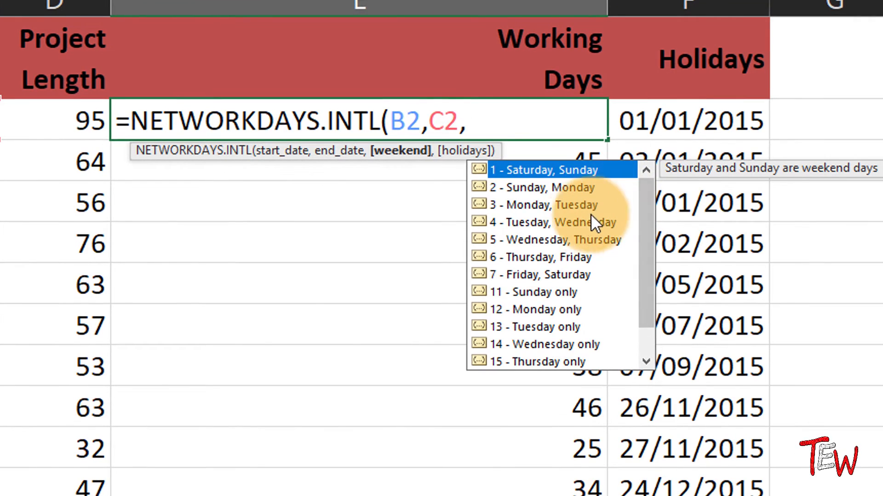
pyautogui.moveTo(503, 247)
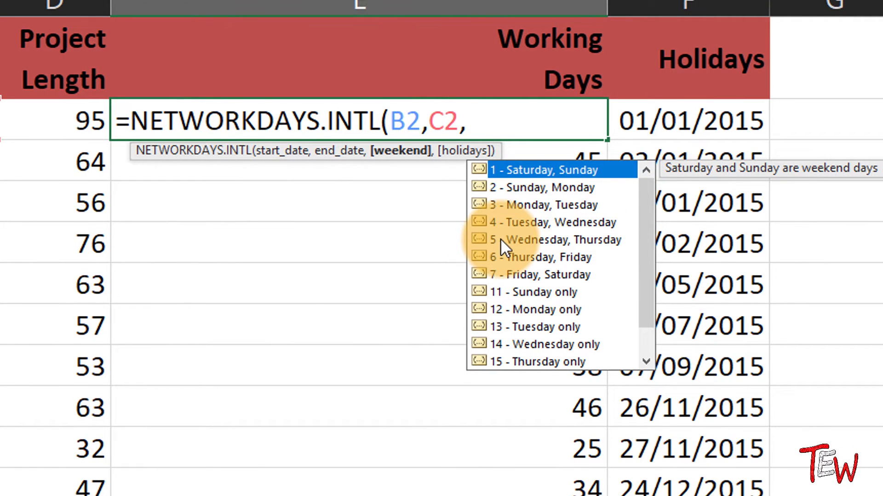
pyautogui.moveTo(646, 220)
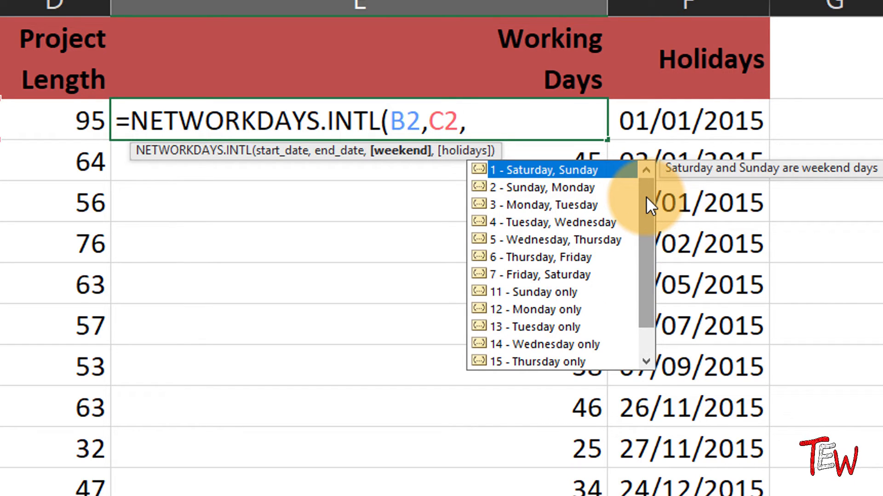
pyautogui.moveTo(650, 226)
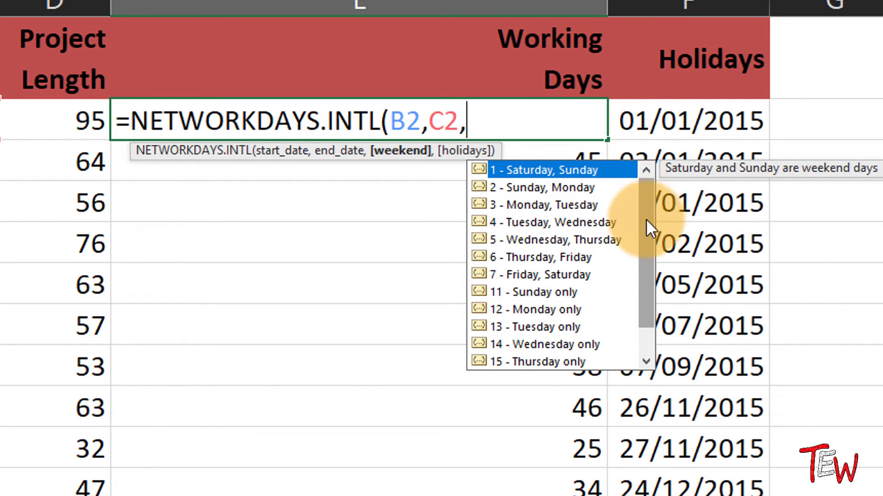
pyautogui.moveTo(546, 332)
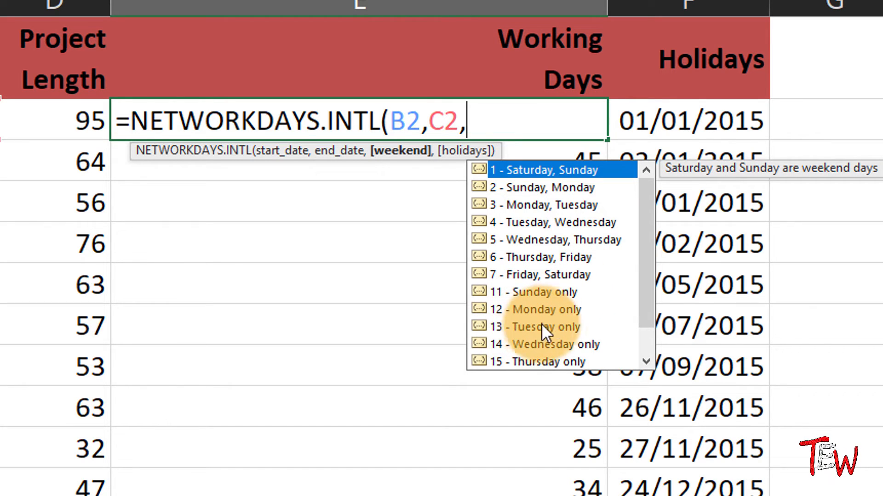
pyautogui.moveTo(599, 292)
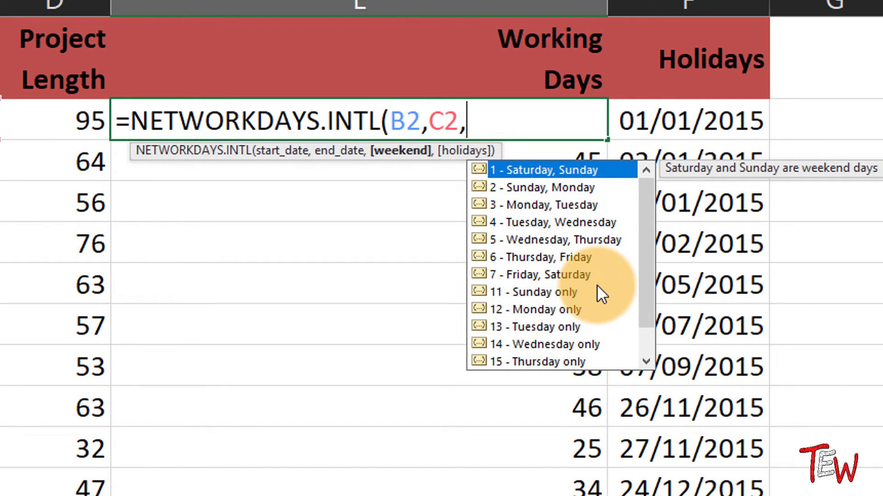
pyautogui.moveTo(581, 343)
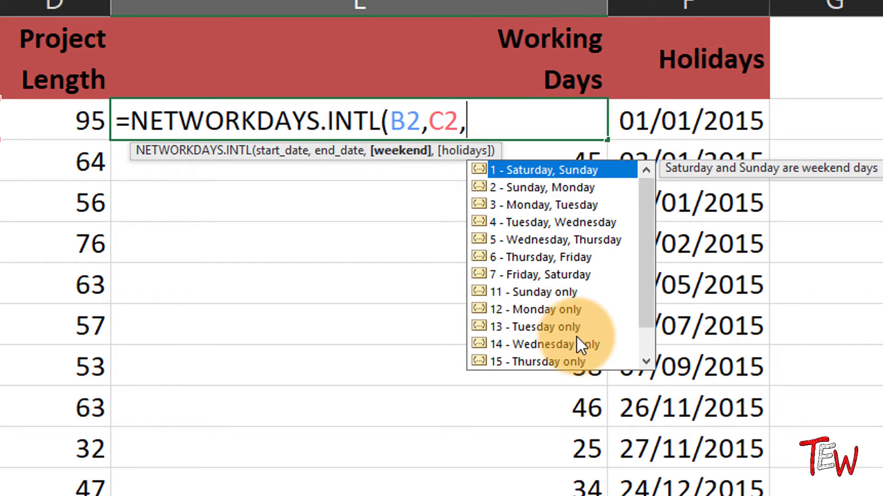
pyautogui.moveTo(565, 318)
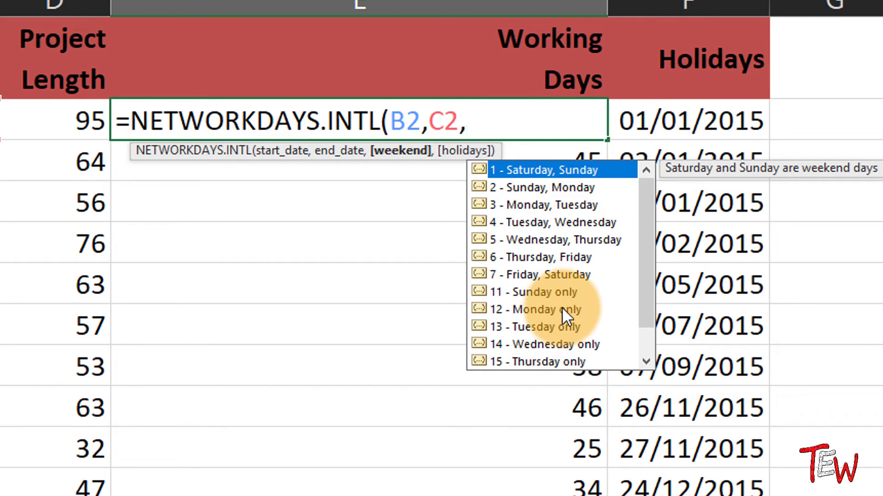
pyautogui.moveTo(559, 299)
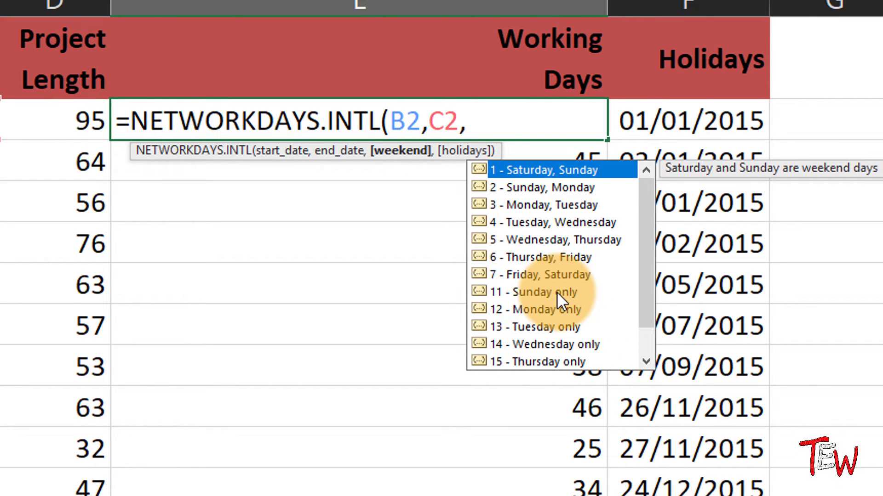
pyautogui.moveTo(650, 284)
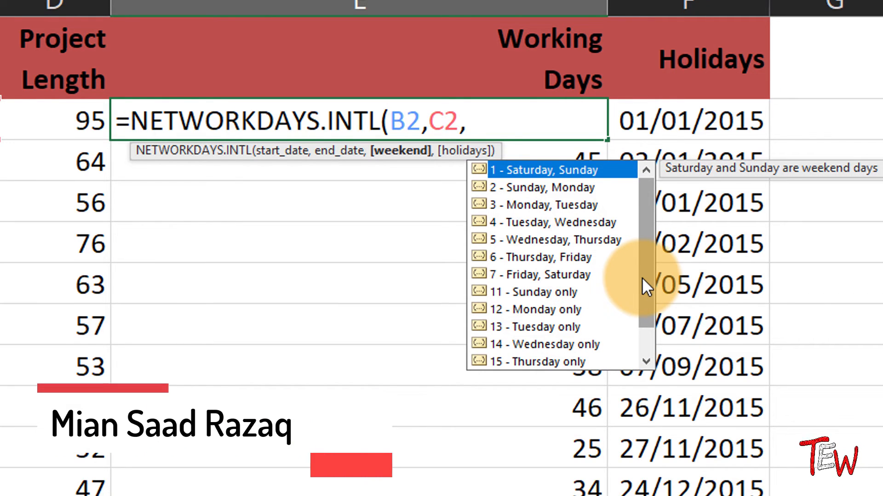
pyautogui.scroll(-3)
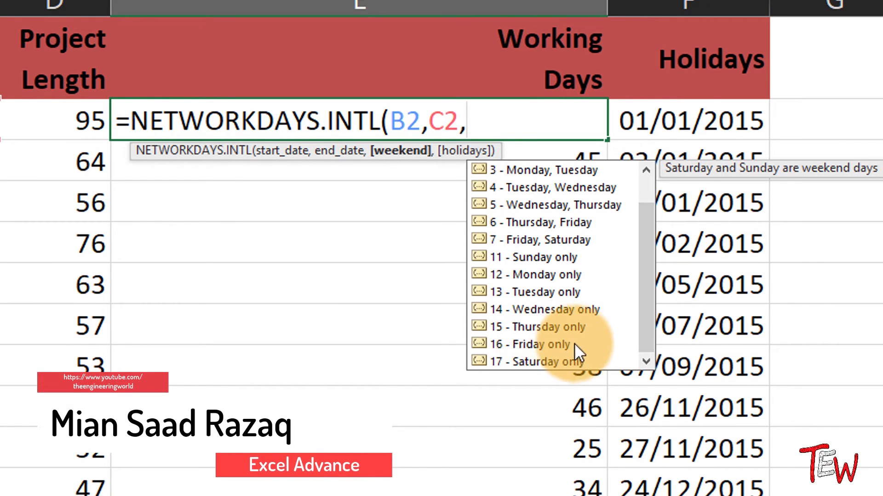
pyautogui.scroll(3)
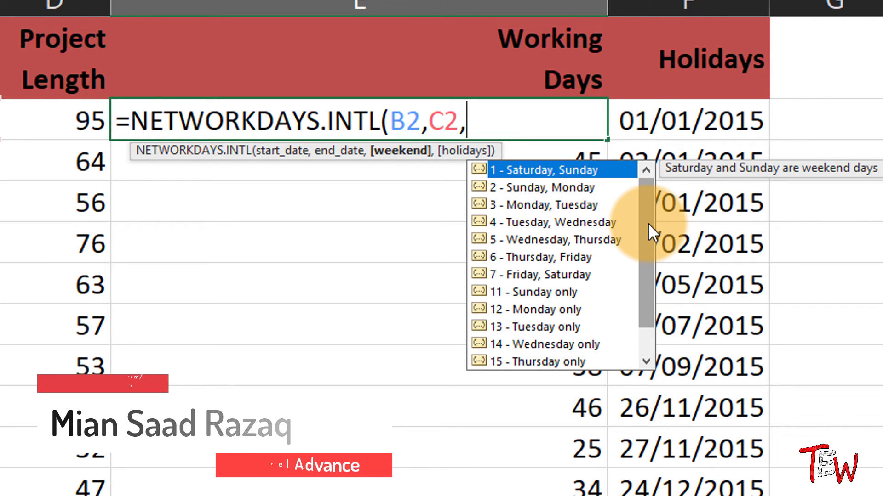
pyautogui.moveTo(568, 180)
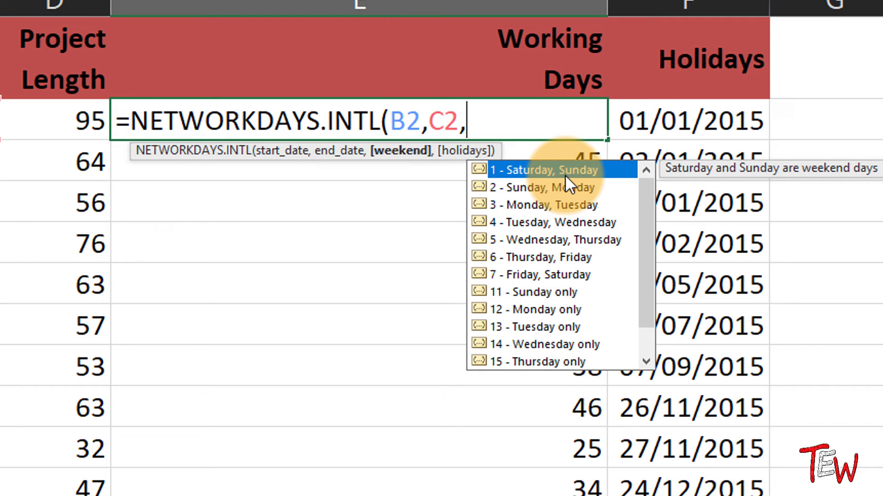
pyautogui.moveTo(563, 189)
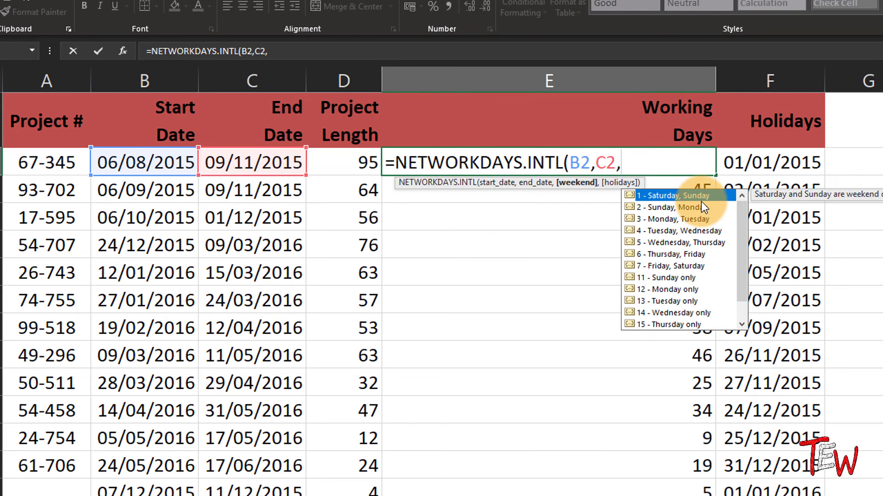
pyautogui.moveTo(687, 246)
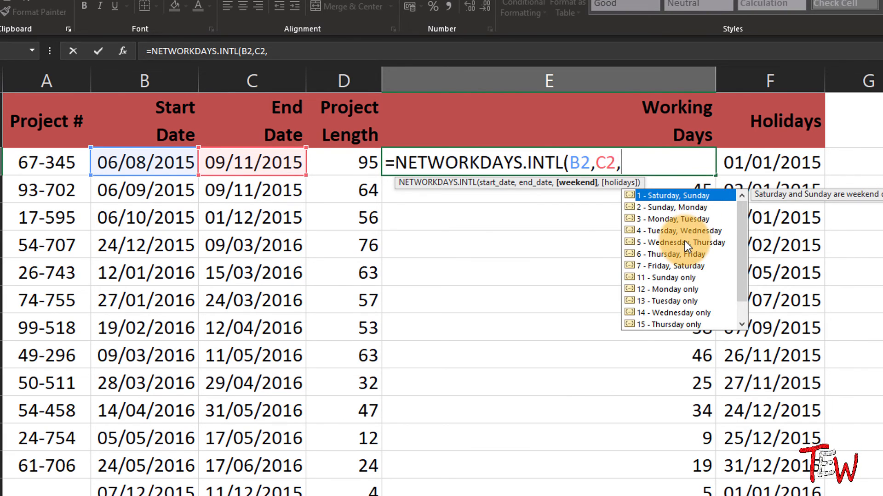